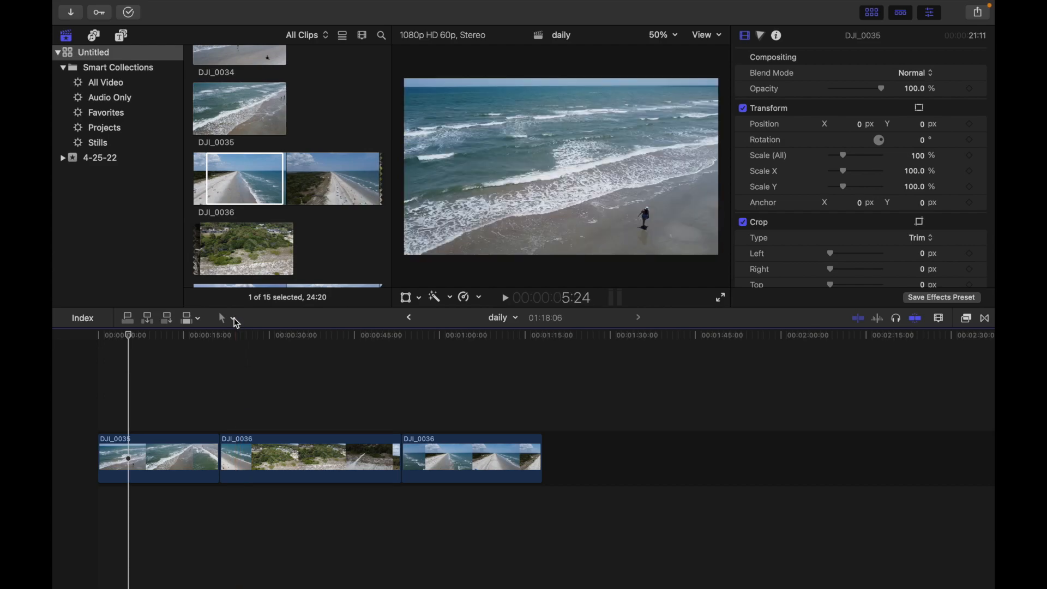
- Ripple-trim the end of the first DJI_0035 clip shorter with the Trim tool
{"action": "left_click", "coordinate": [226, 318]}
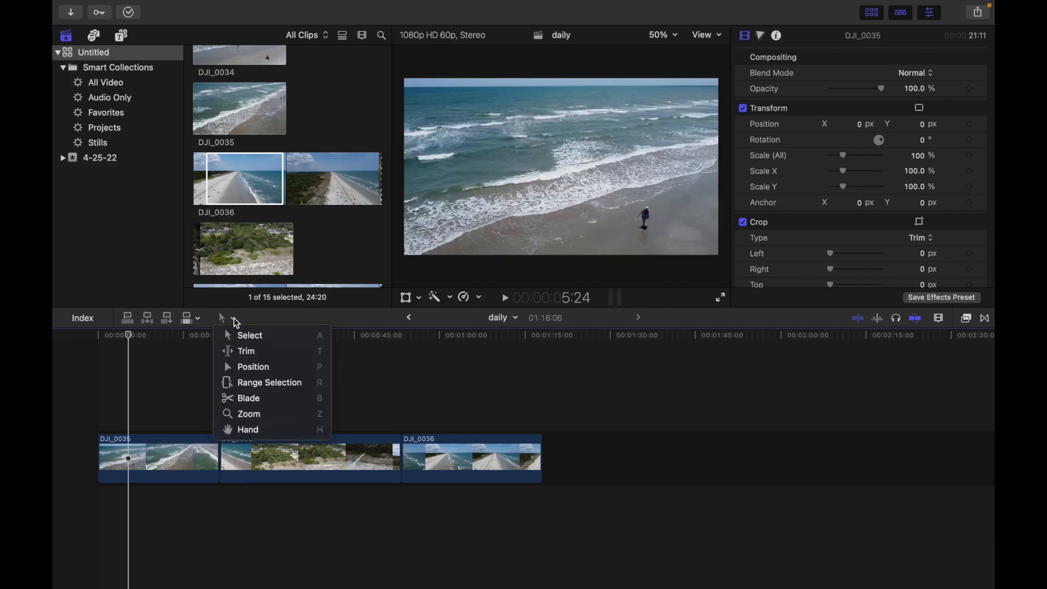
{"action": "mouse_move", "coordinate": [271, 430]}
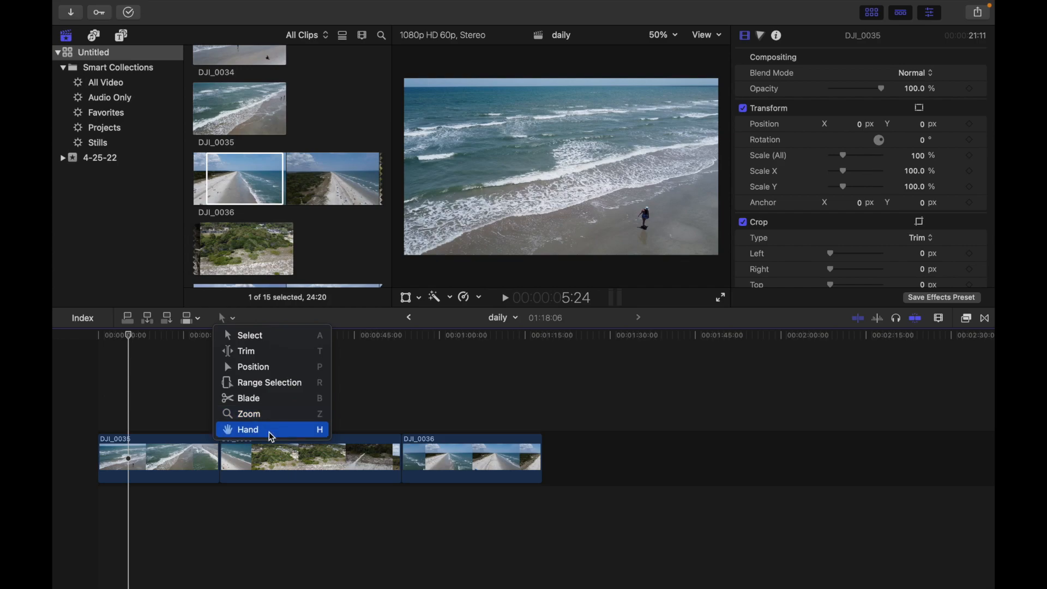
{"action": "mouse_move", "coordinate": [268, 427]}
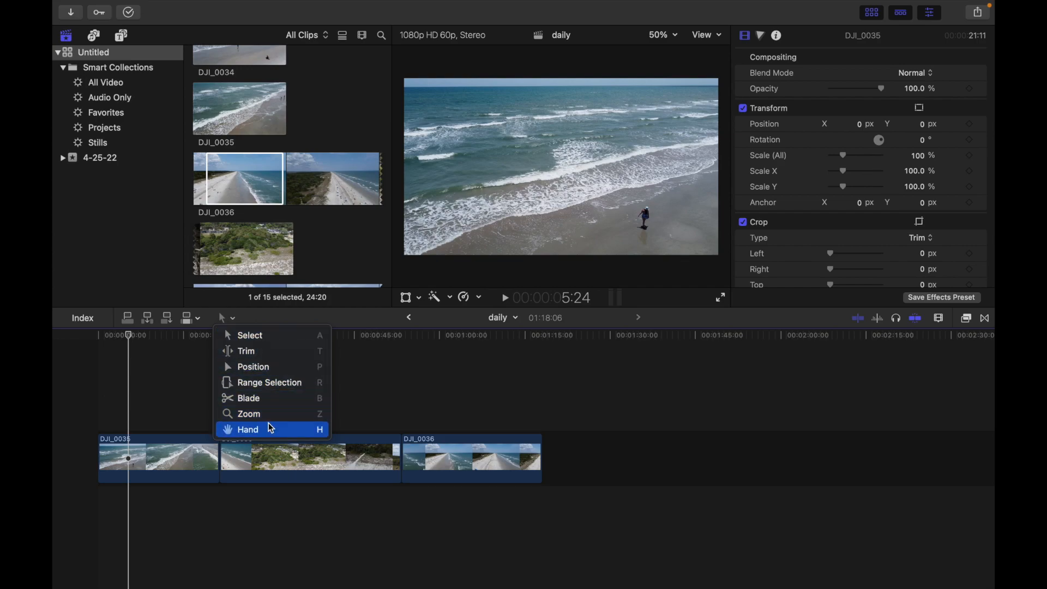
{"action": "mouse_move", "coordinate": [261, 335]}
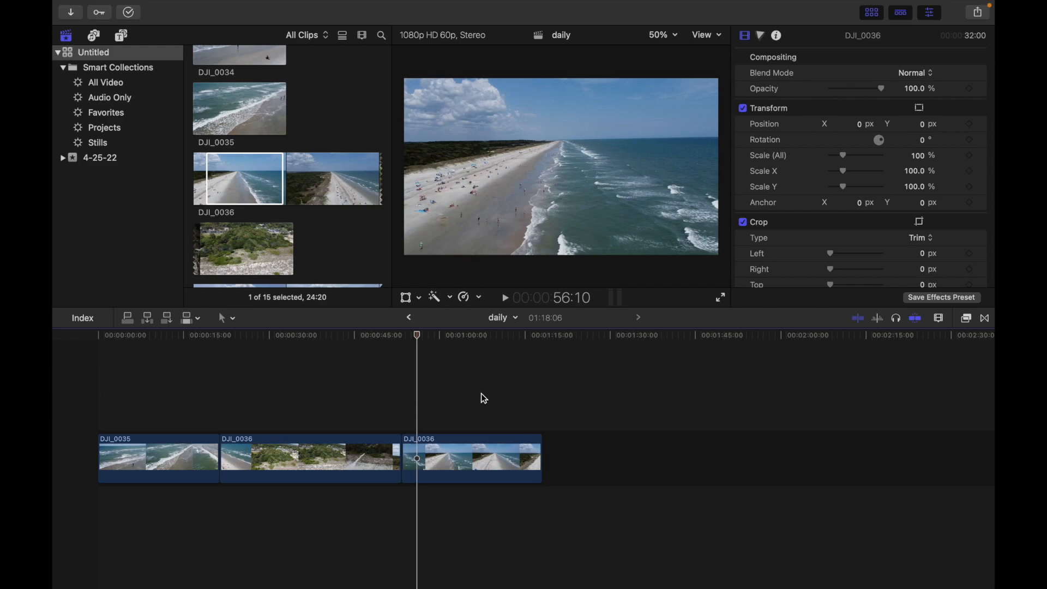
{"action": "left_click", "coordinate": [363, 334]}
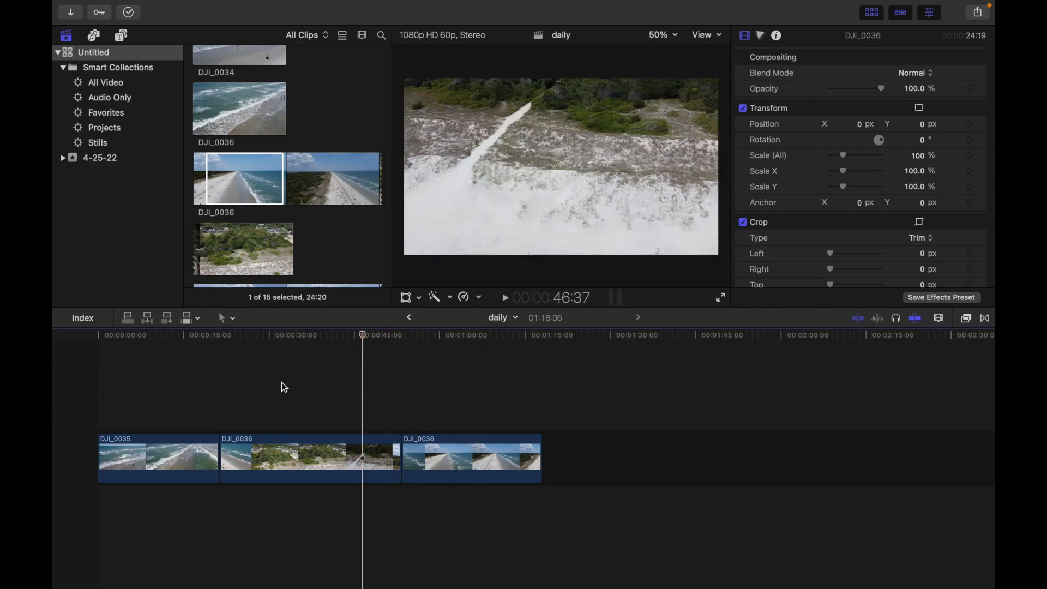
{"action": "left_click", "coordinate": [175, 335]}
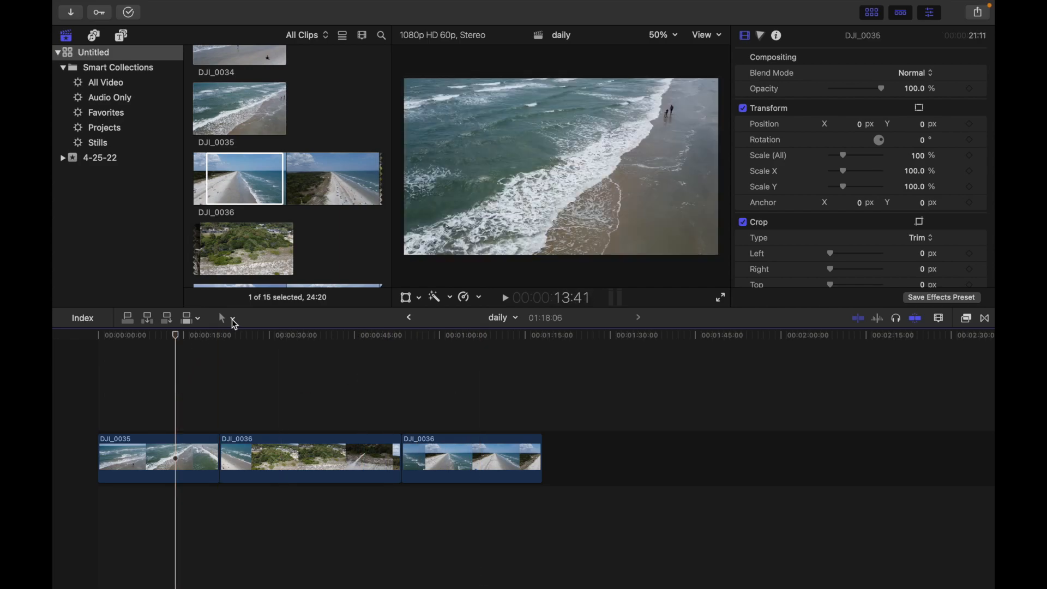
{"action": "left_click", "coordinate": [221, 317]}
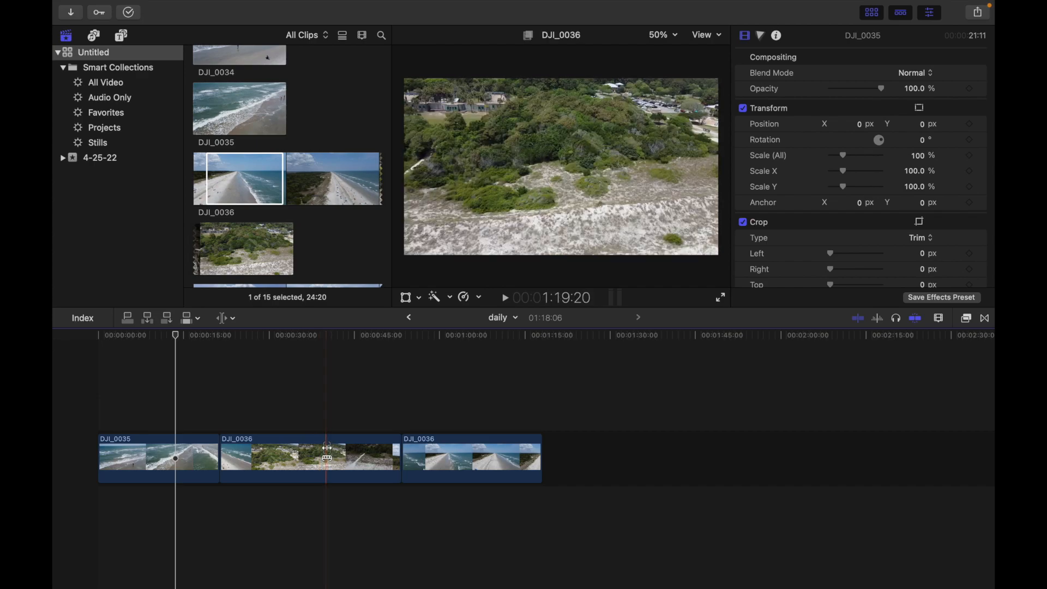
{"action": "left_click", "coordinate": [309, 458]}
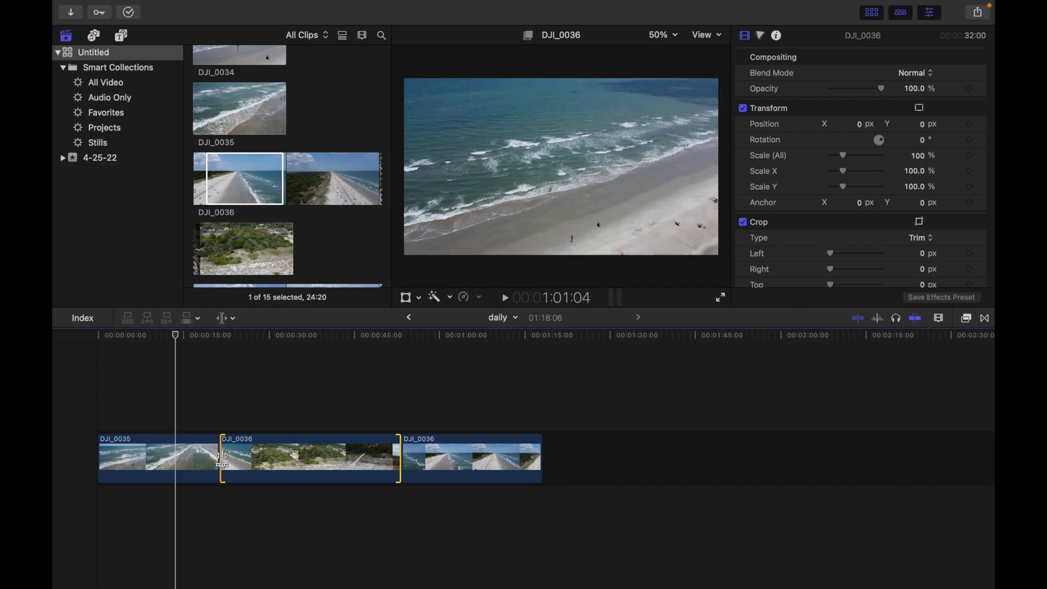
{"action": "left_click_drag", "start_coordinate": [222, 456], "coordinate": [208, 456]}
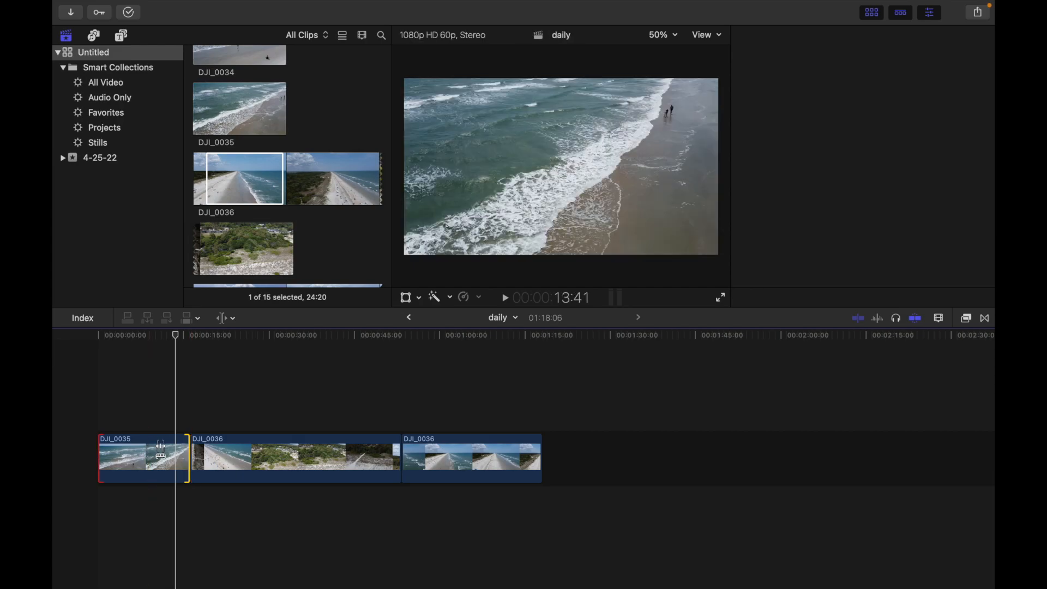
- Roll the edit point between the two DJI_0036 clips earlier
{"action": "left_click", "coordinate": [294, 458]}
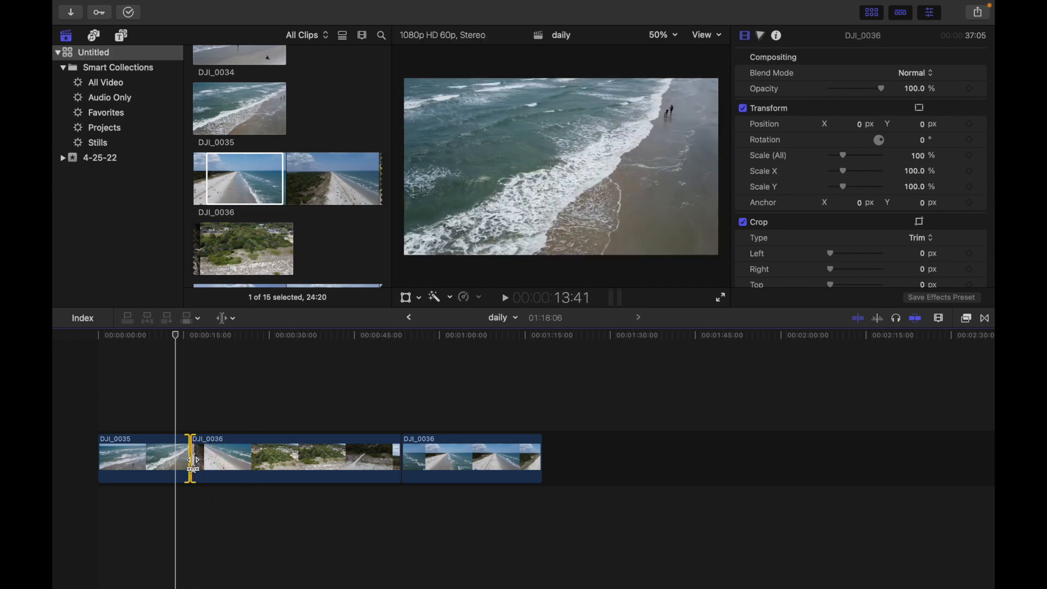
{"action": "left_click_drag", "start_coordinate": [189, 459], "coordinate": [222, 458]}
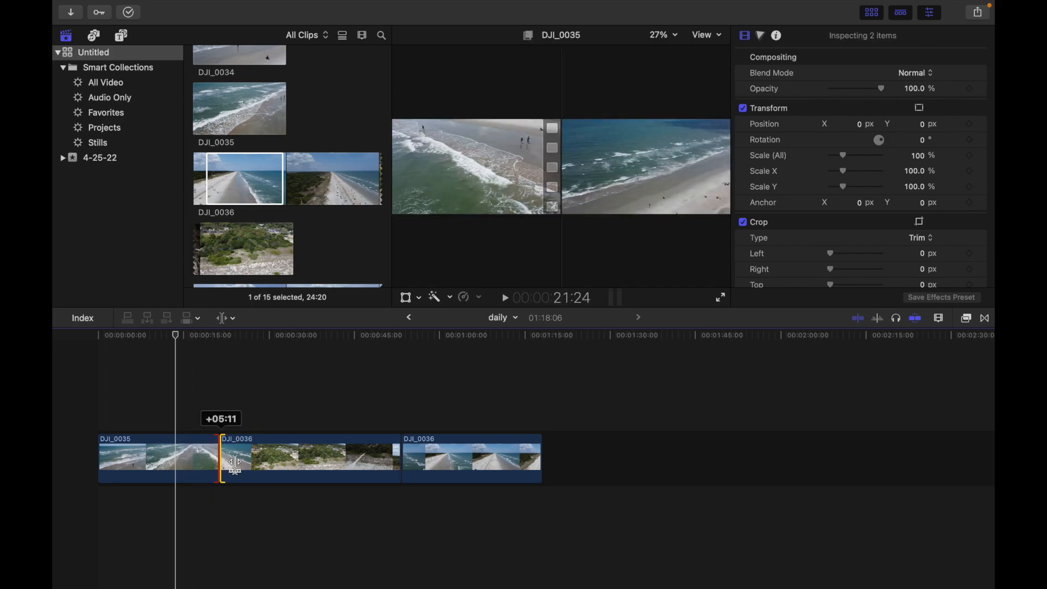
{"action": "left_click_drag", "start_coordinate": [234, 460], "coordinate": [190, 461]}
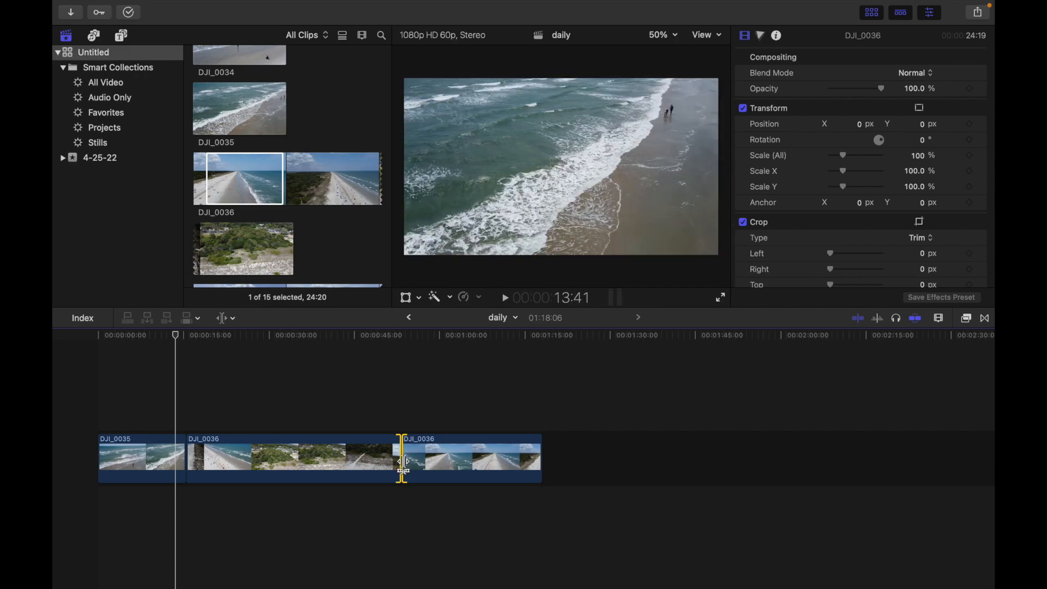
{"action": "left_click_drag", "start_coordinate": [401, 461], "coordinate": [387, 461]}
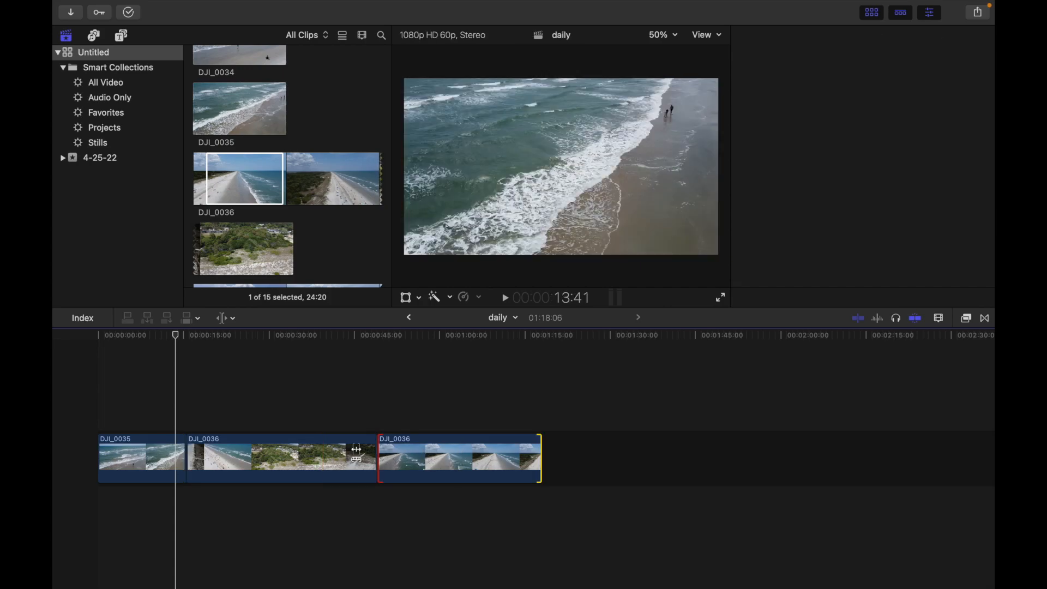
{"action": "left_click", "coordinate": [928, 12]}
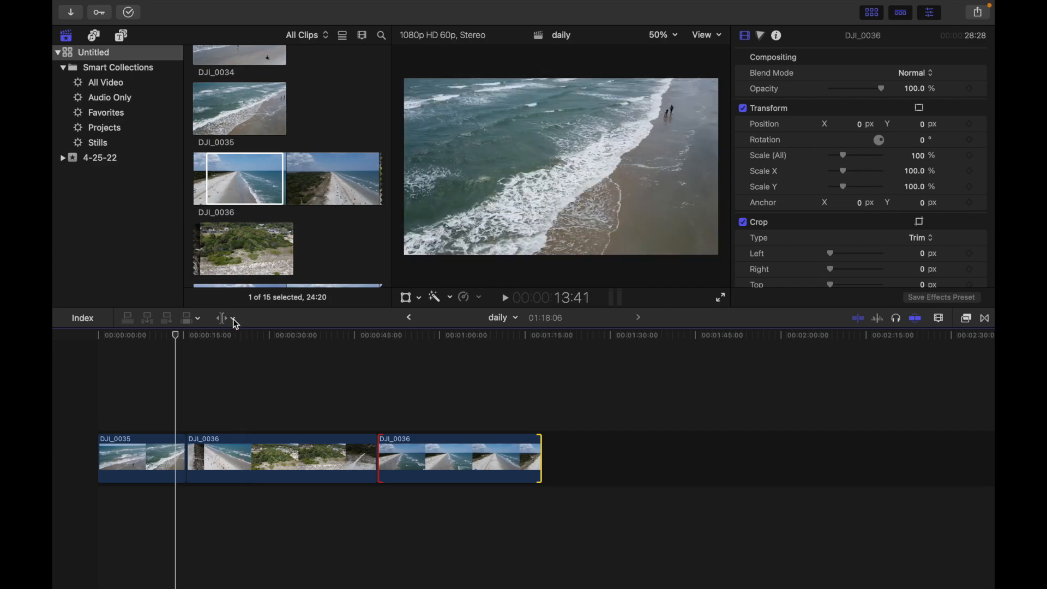
{"action": "left_click", "coordinate": [225, 318]}
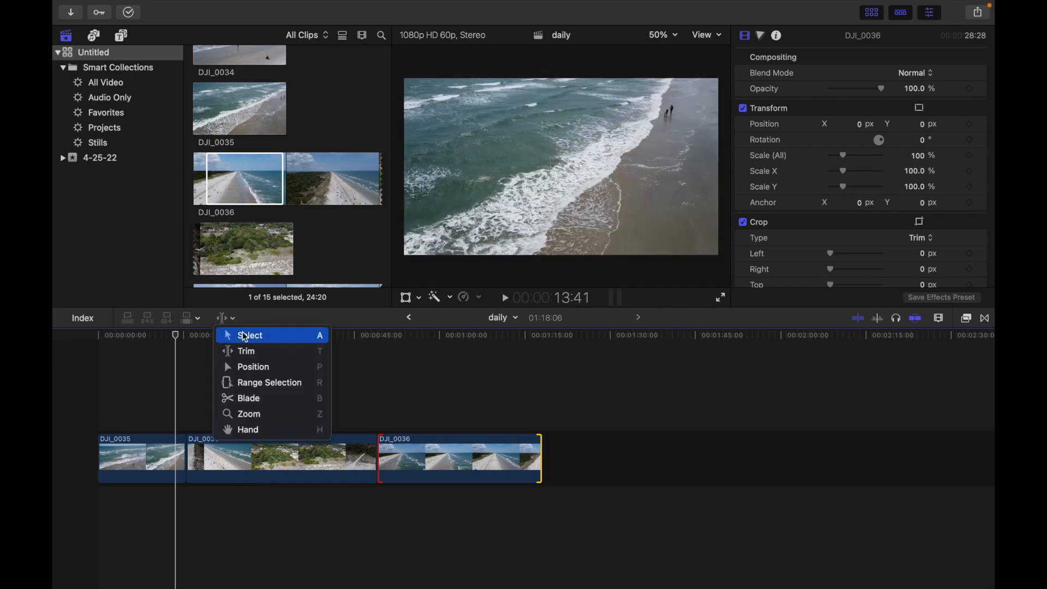
{"action": "mouse_move", "coordinate": [265, 366]}
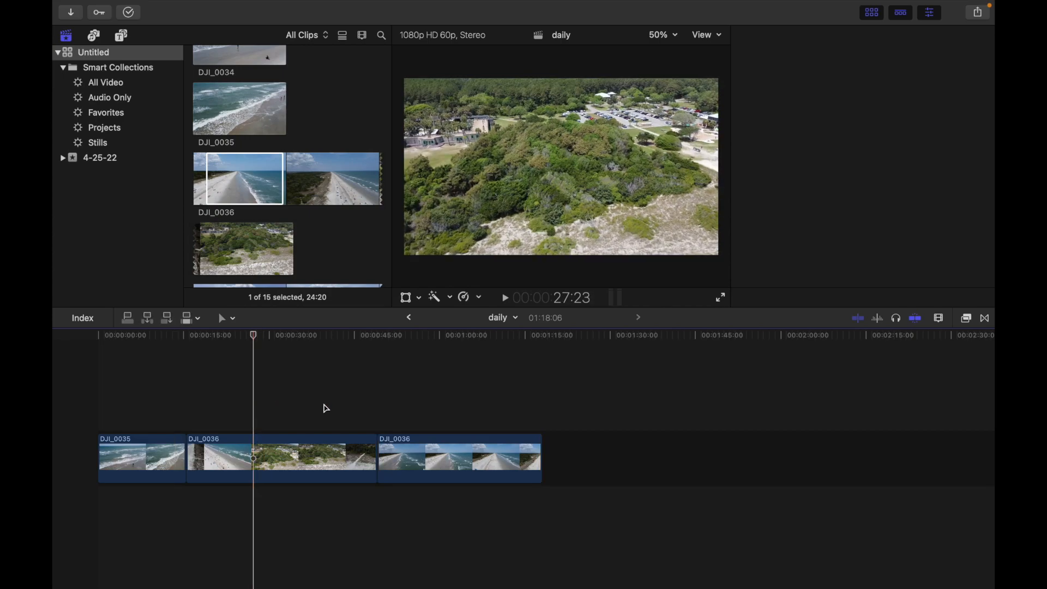
{"action": "left_click", "coordinate": [280, 457]}
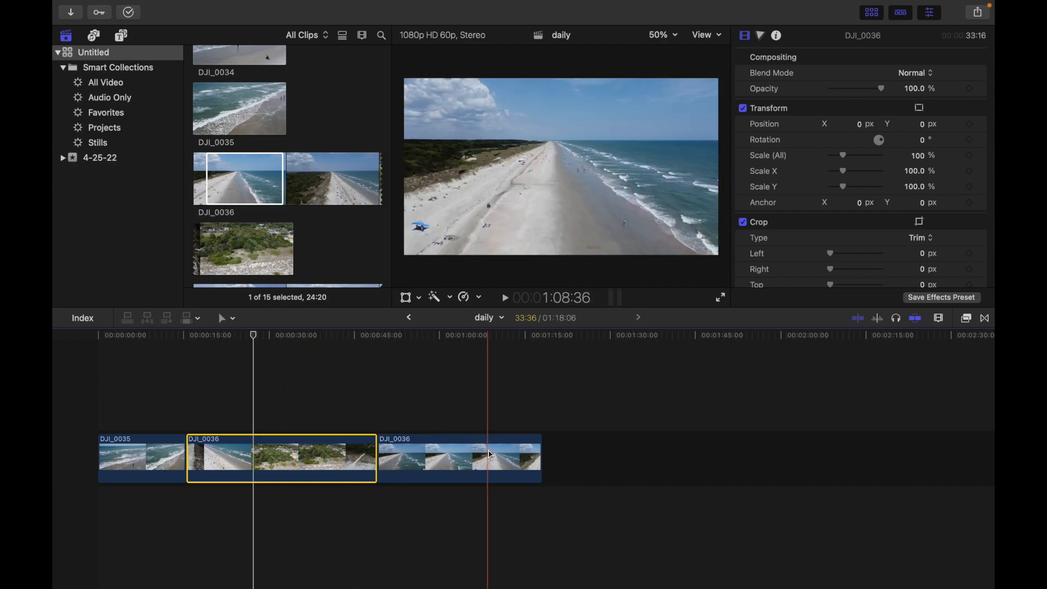
{"action": "left_click", "coordinate": [460, 457]}
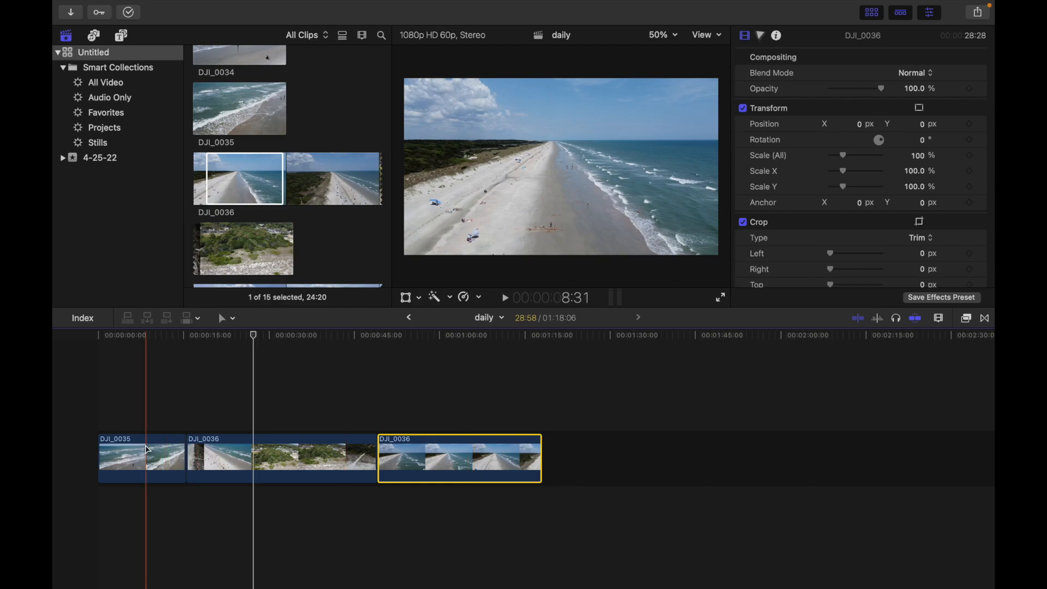
{"action": "left_click", "coordinate": [140, 458]}
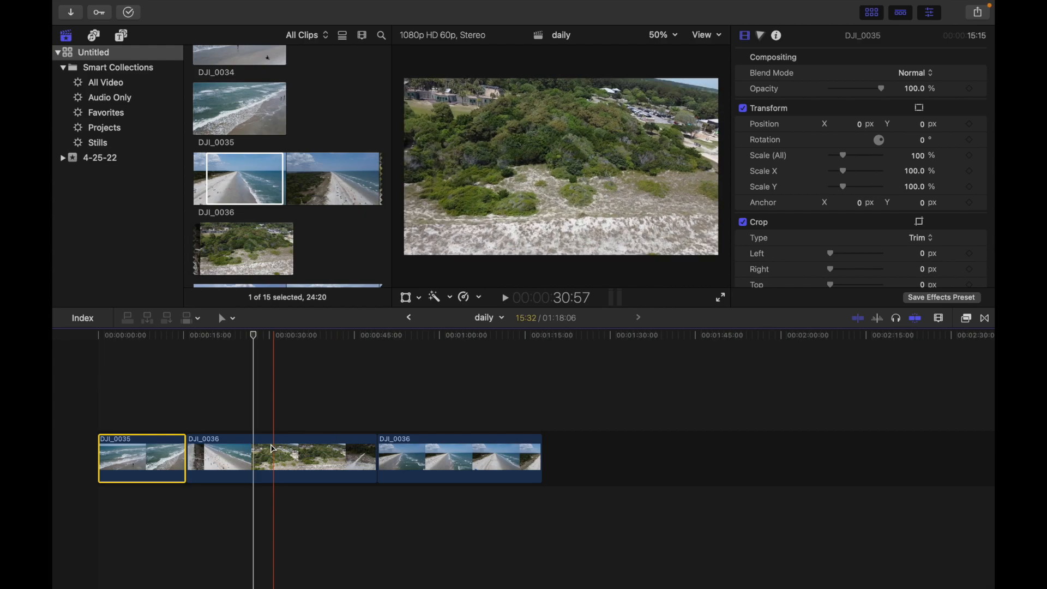
- Use Range Selection to drag a nine-second range inside the last DJI_0036 clip
{"action": "left_click", "coordinate": [225, 318]}
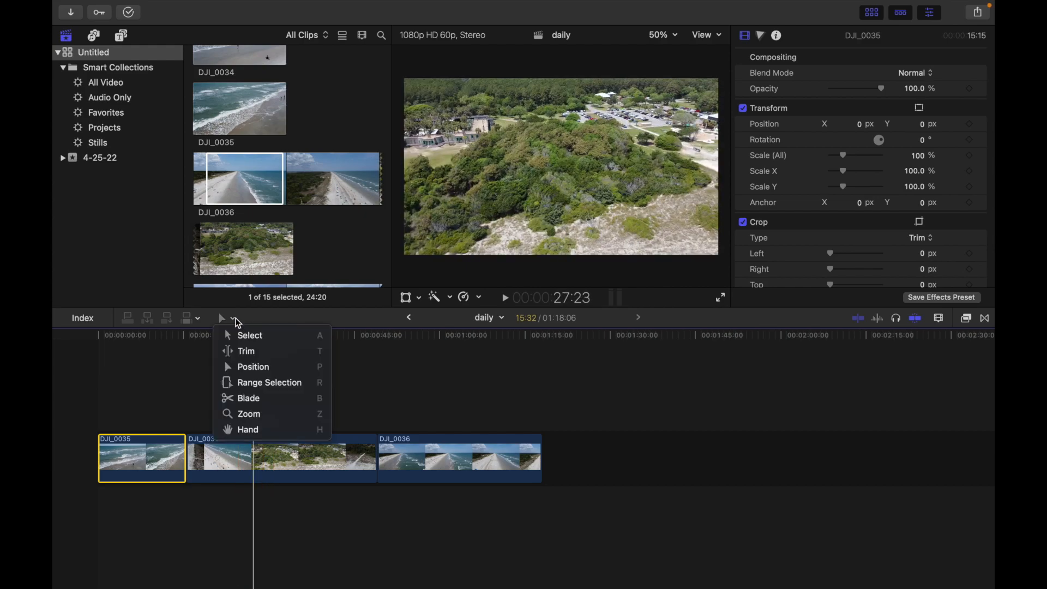
{"action": "mouse_move", "coordinate": [250, 351]}
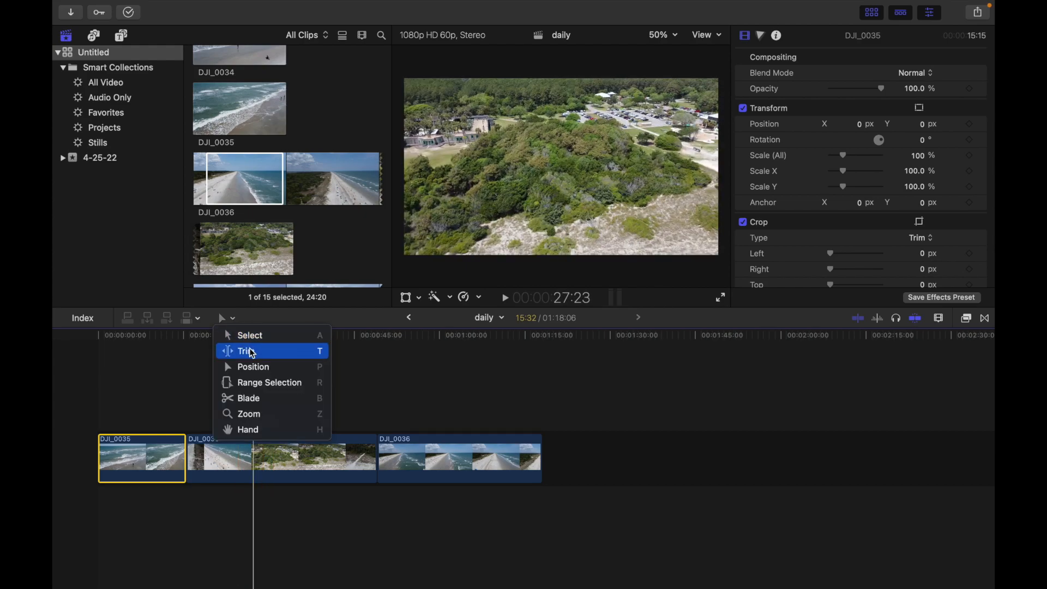
{"action": "mouse_move", "coordinate": [269, 381]}
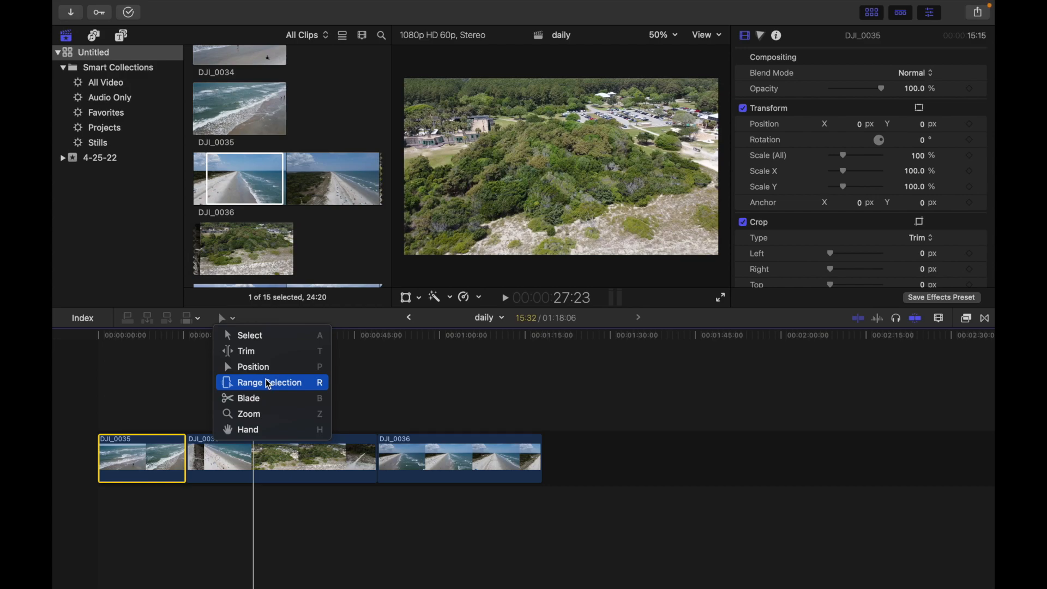
{"action": "left_click", "coordinate": [270, 382]}
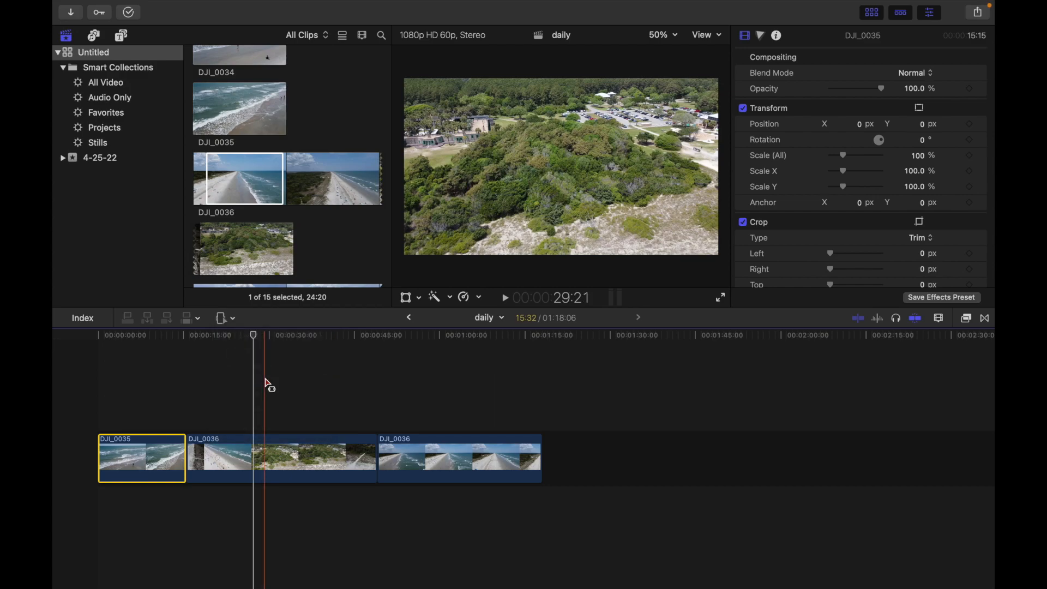
{"action": "left_click", "coordinate": [268, 458]}
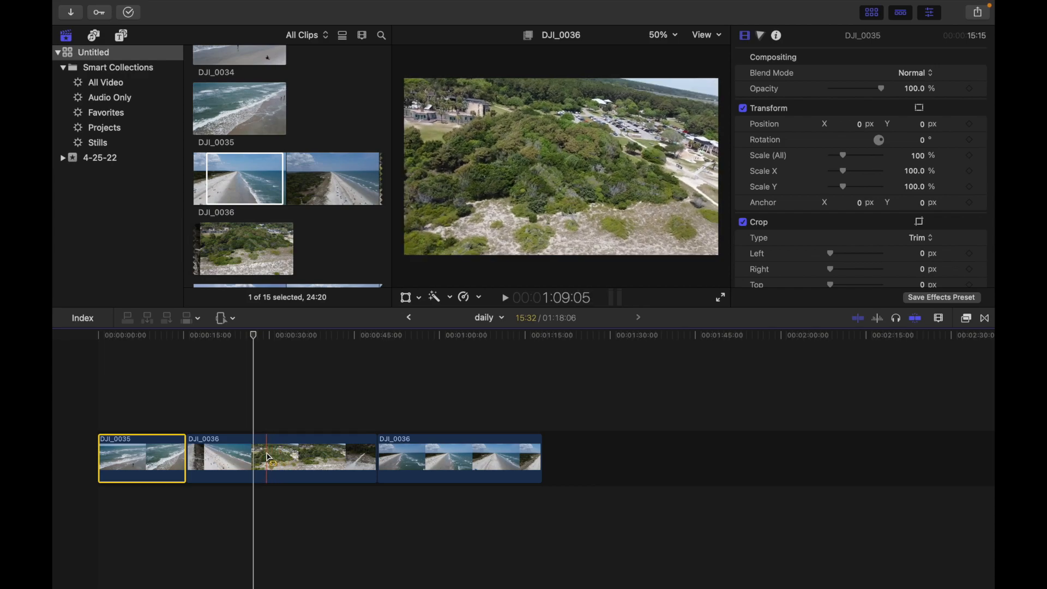
{"action": "left_click", "coordinate": [280, 457]}
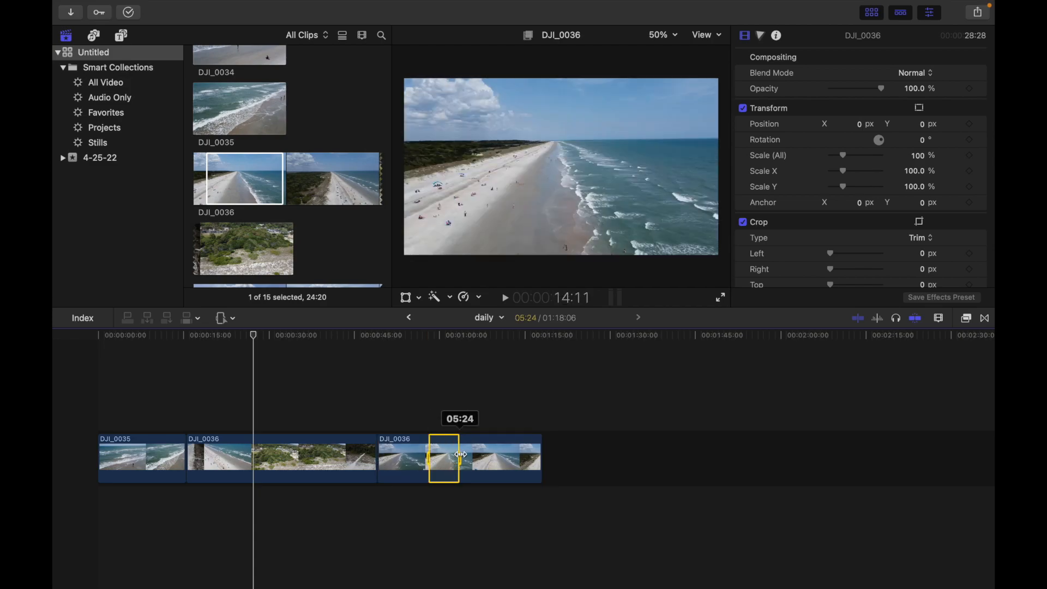
{"action": "left_click_drag", "start_coordinate": [444, 458], "coordinate": [467, 458]}
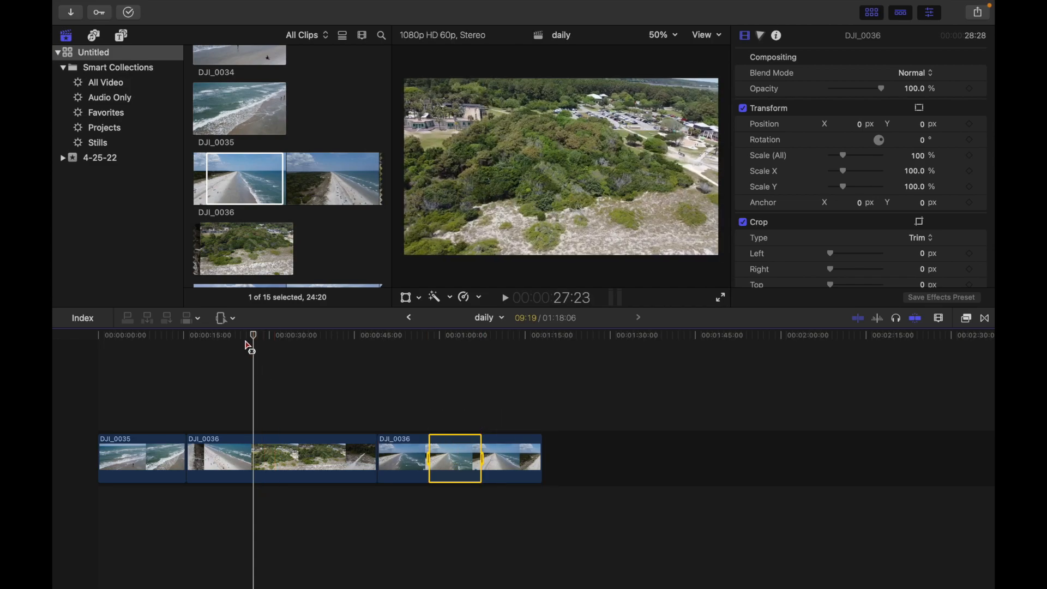
- Pick the Blade tool and cut each DJI_0036 clip into two pieces
{"action": "left_click", "coordinate": [222, 317]}
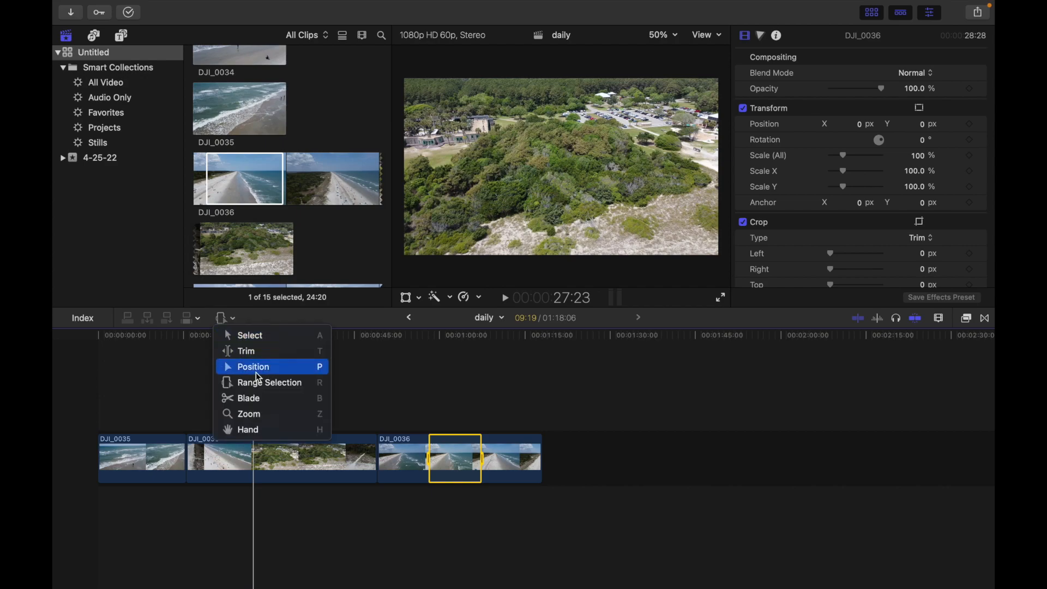
{"action": "mouse_move", "coordinate": [264, 398]}
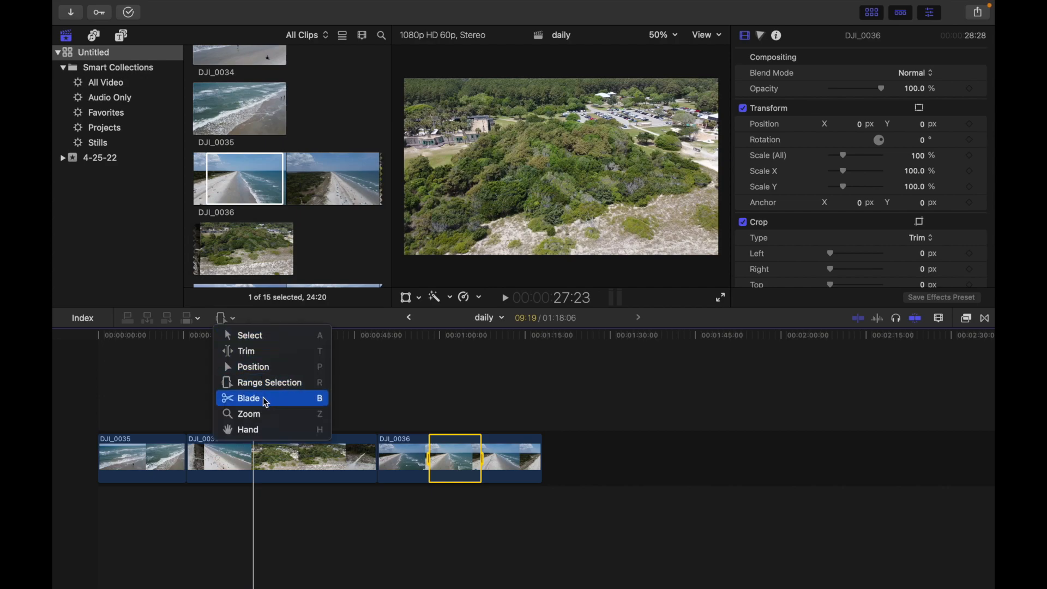
{"action": "left_click", "coordinate": [248, 397]}
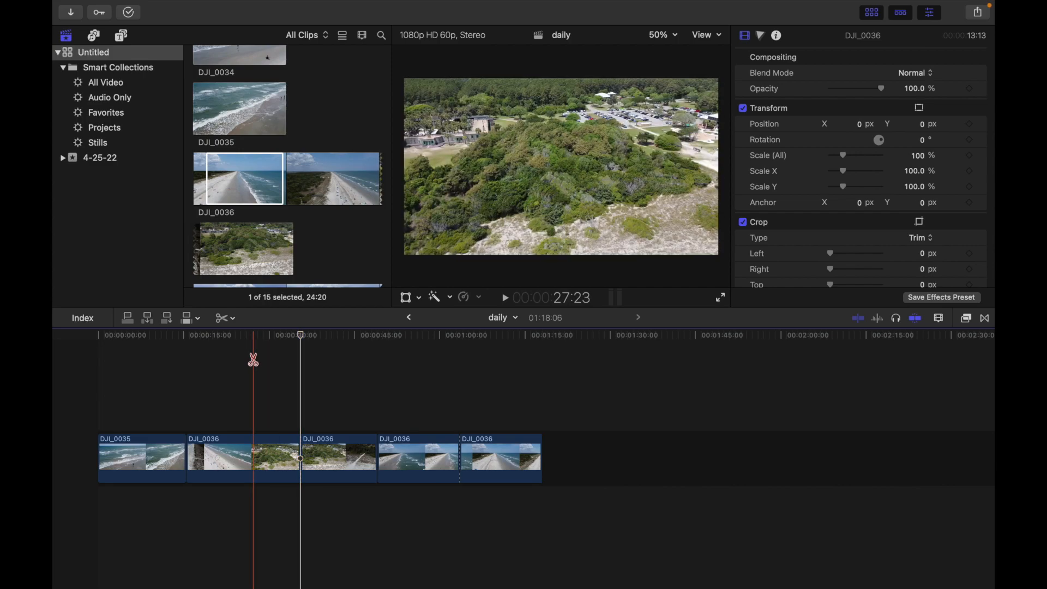
{"action": "left_click", "coordinate": [226, 318]}
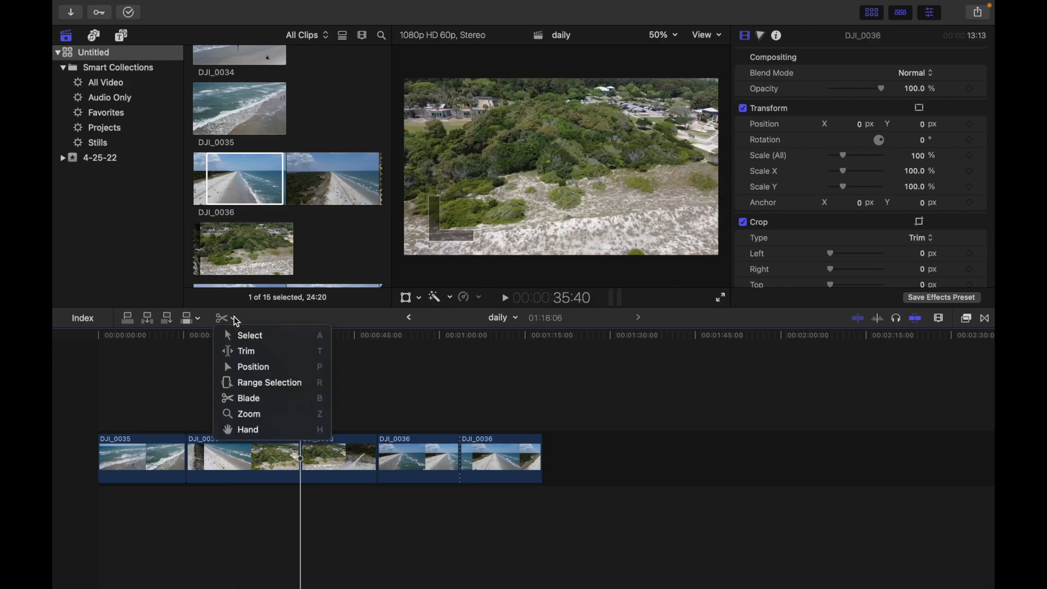
{"action": "mouse_move", "coordinate": [259, 413]}
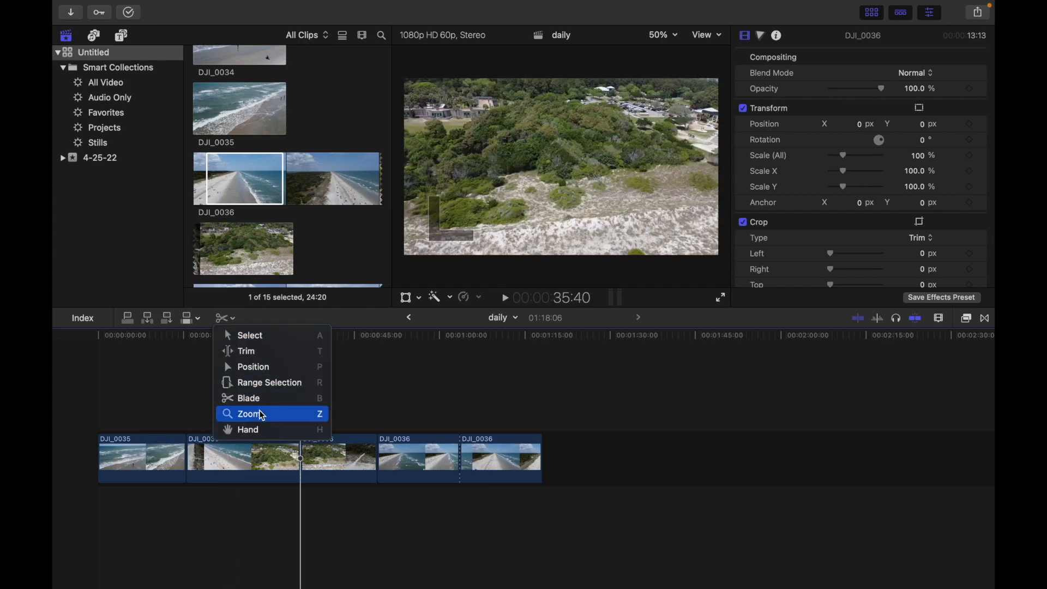
{"action": "mouse_move", "coordinate": [249, 414]}
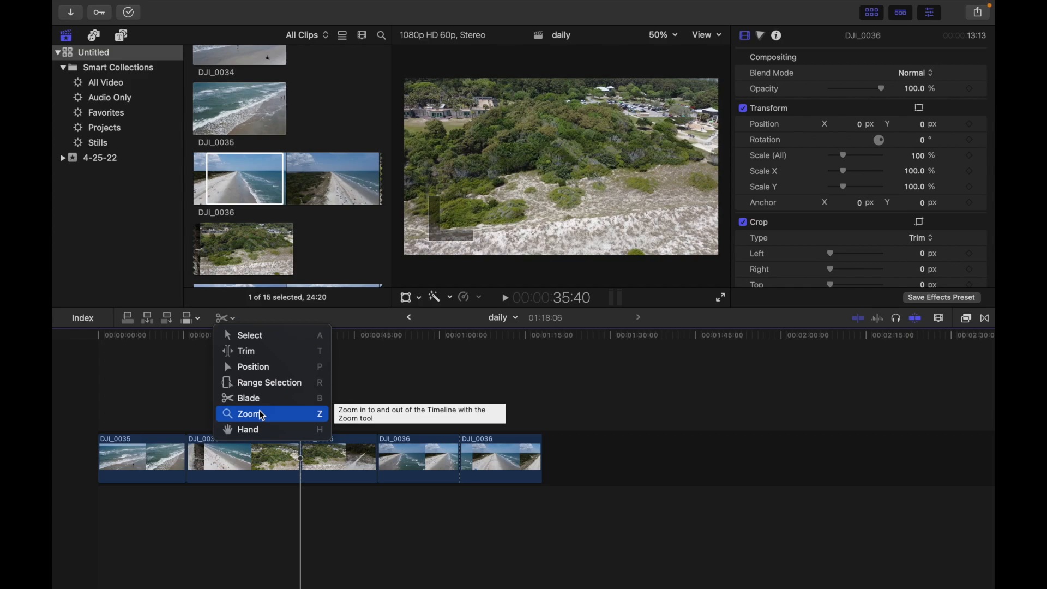
- Zoom the timeline in on DJI_0035 with the Zoom tool, then pick the Hand tool
{"action": "left_click", "coordinate": [248, 413]}
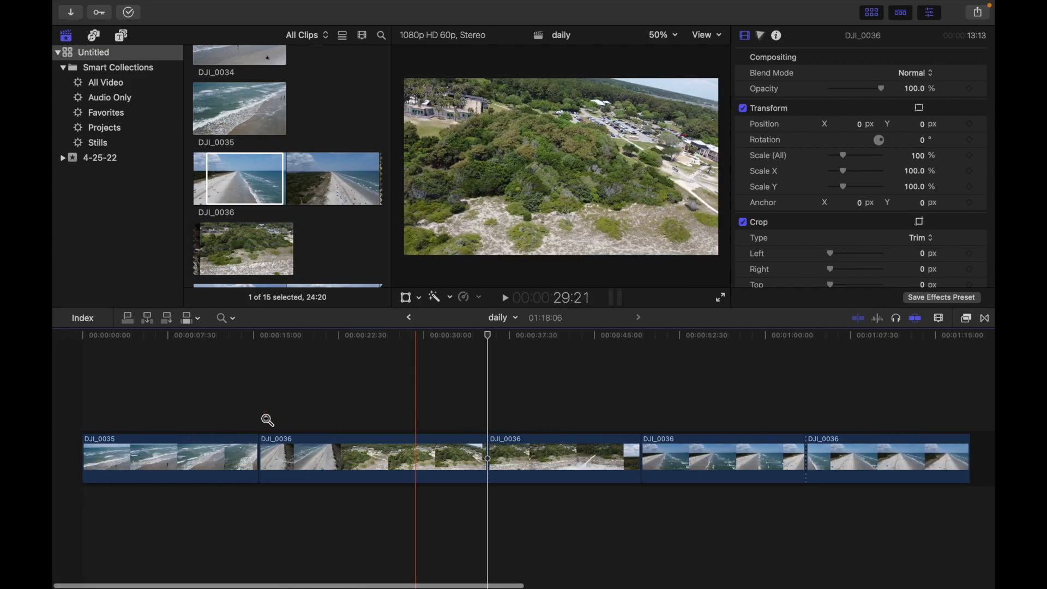
{"action": "left_click", "coordinate": [162, 334]}
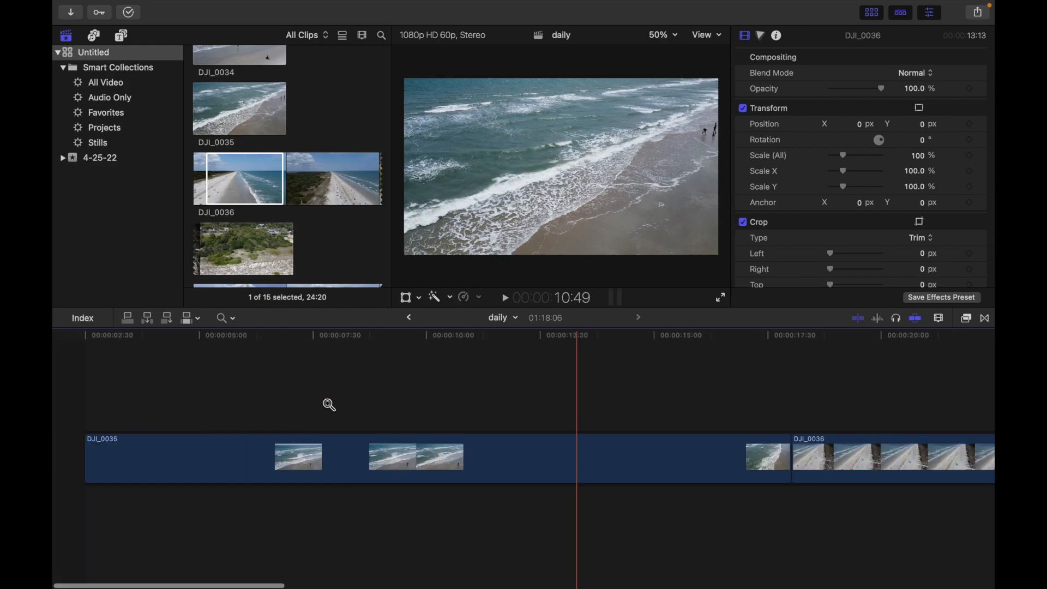
{"action": "left_click", "coordinate": [221, 317]}
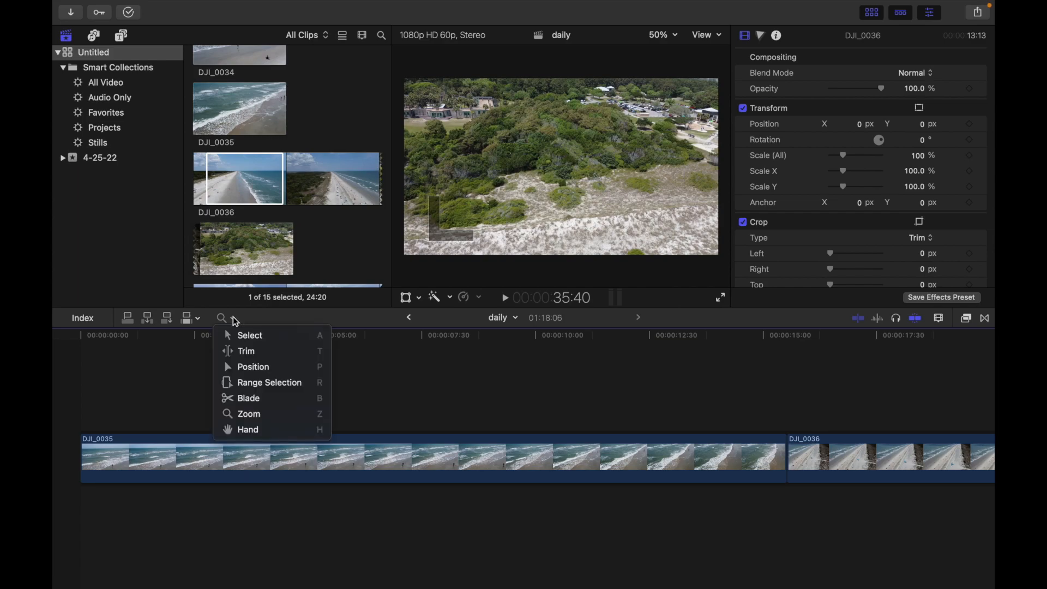
{"action": "left_click", "coordinate": [247, 429]}
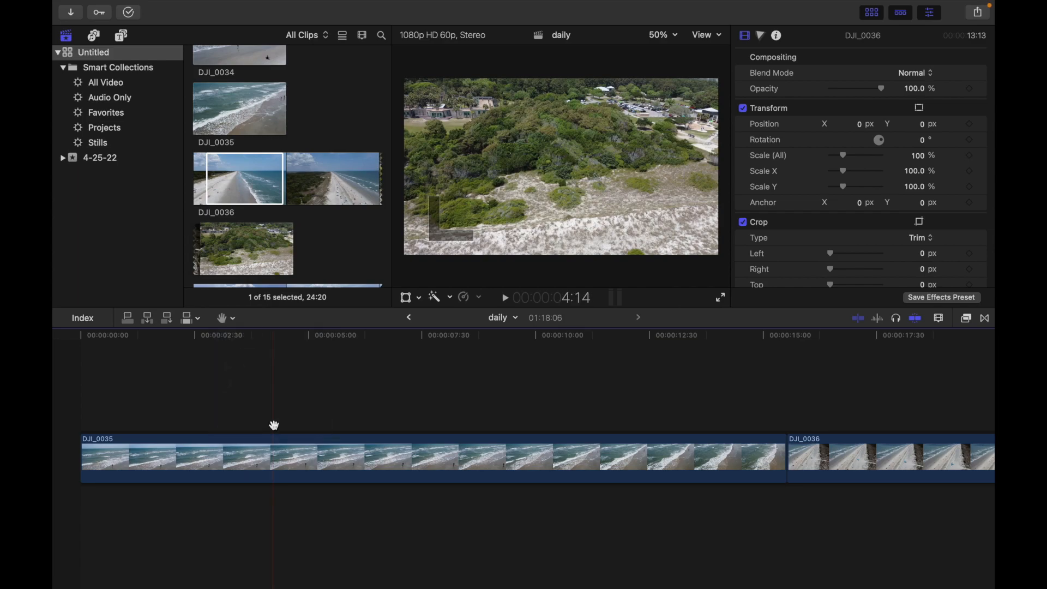
{"action": "left_click", "coordinate": [460, 400]}
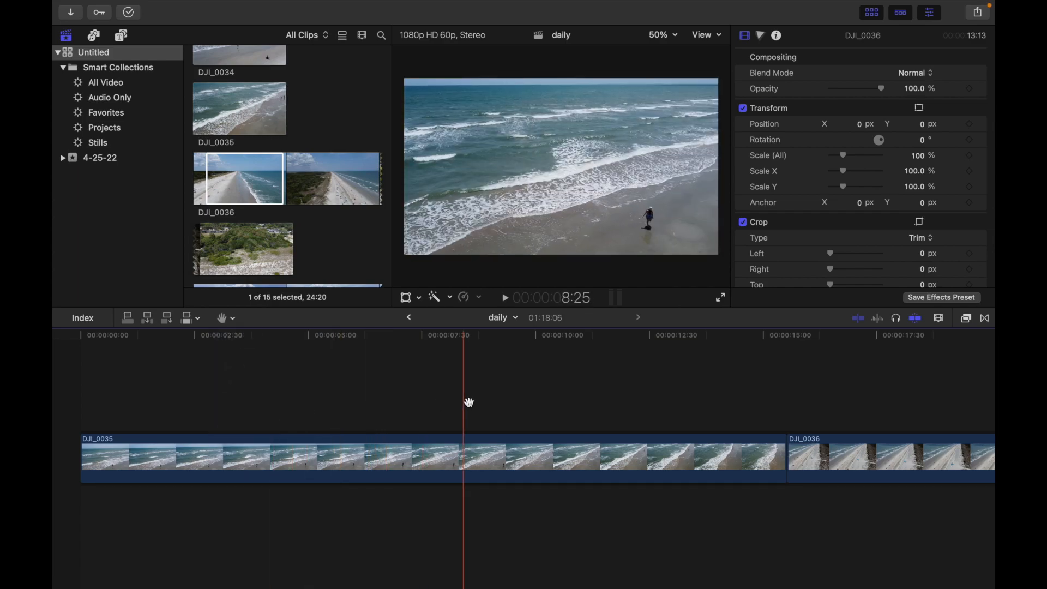